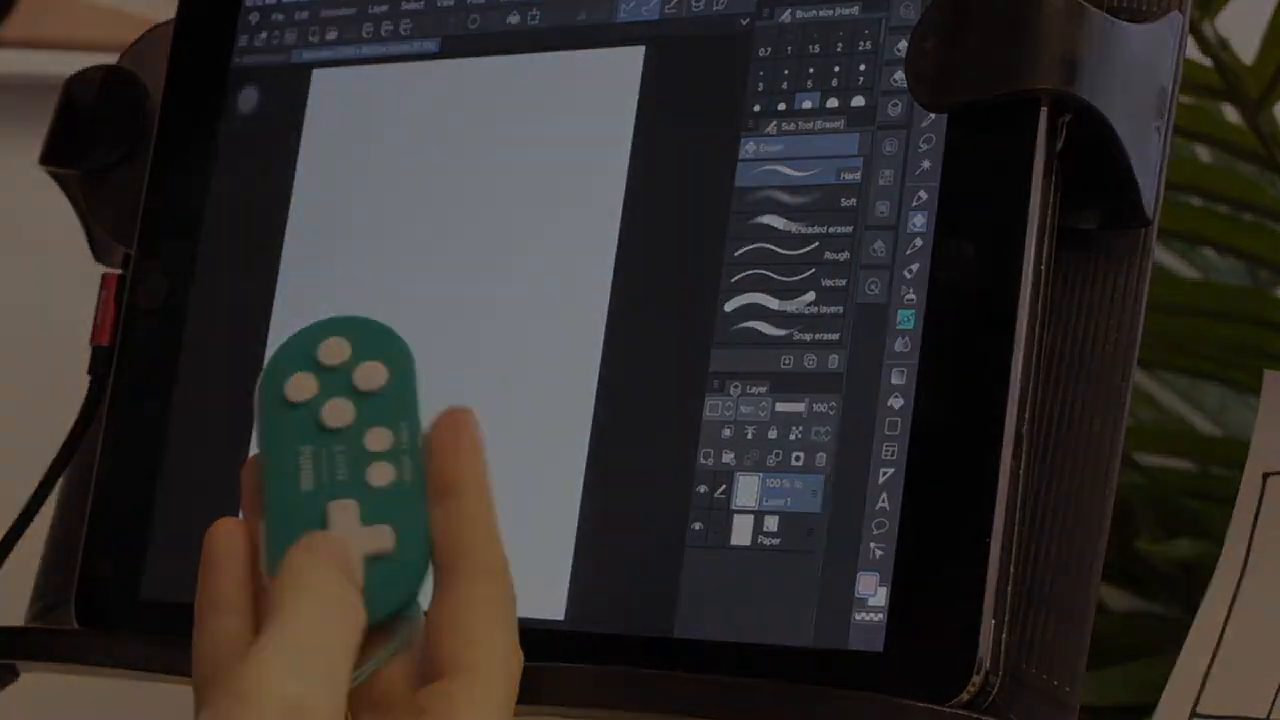
Open the Shortcut Settings from the CLIP STUDIO PAINT menu.
click(464, 22)
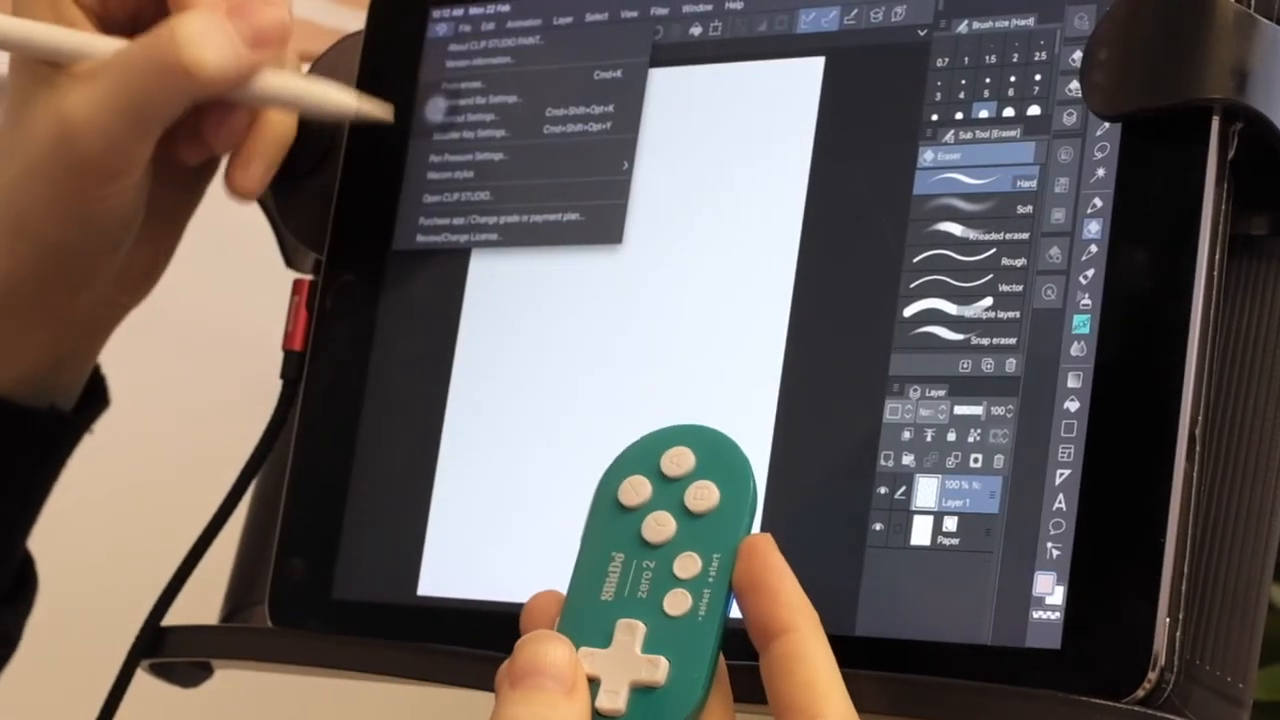
click(480, 132)
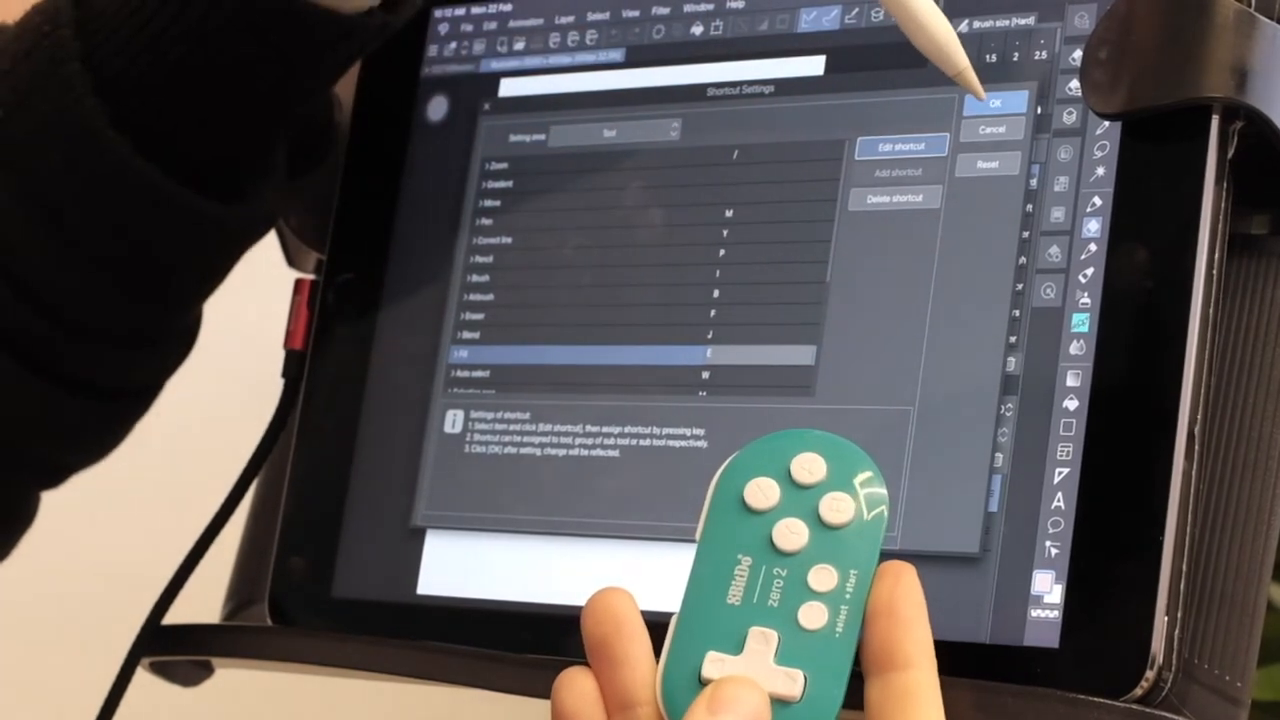
Confirm the reviewed tool shortcuts with OK, returning to the blank canvas.
click(996, 104)
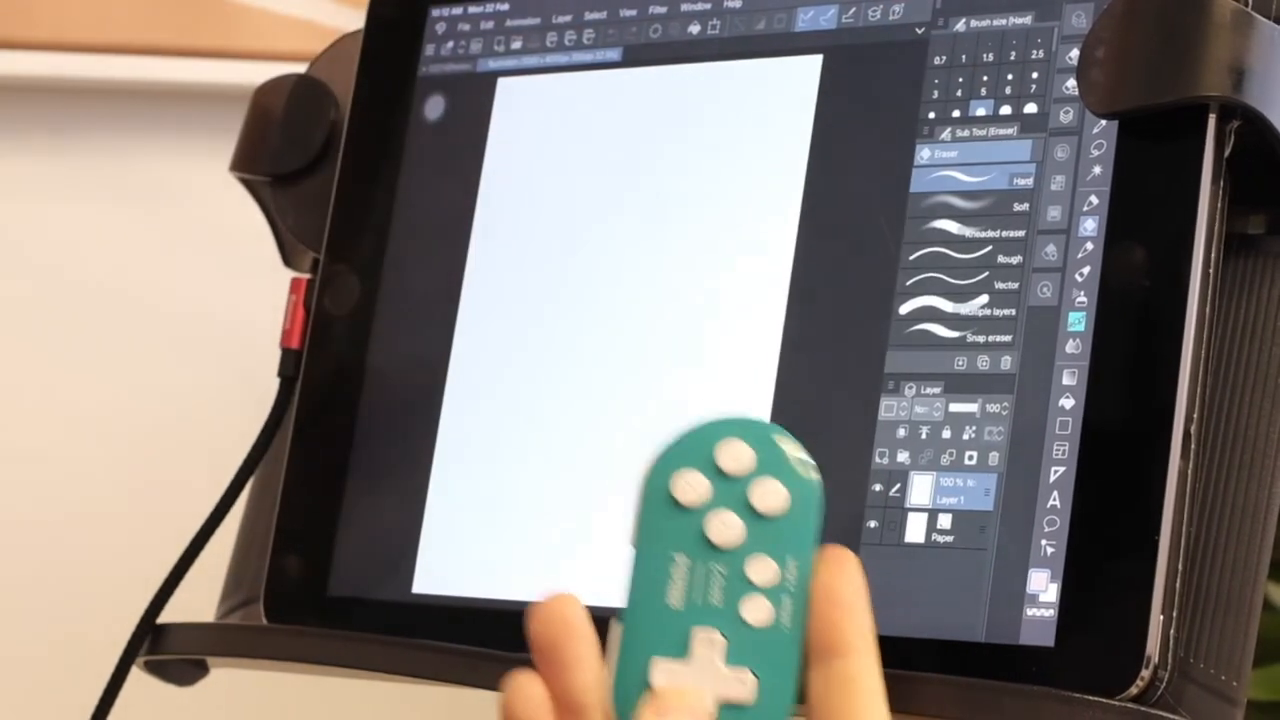